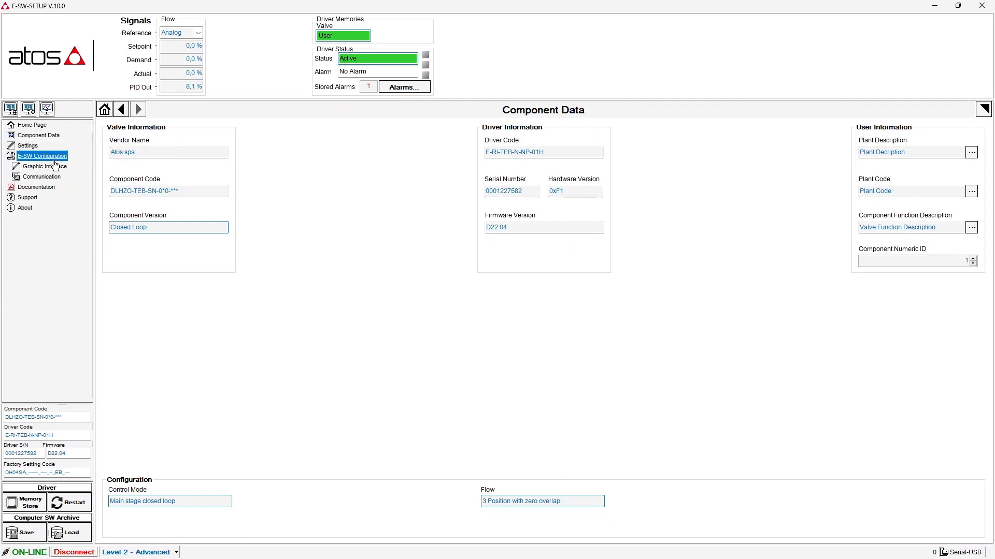
- Show the Graphic Interface page with language, units and start-up panel options
{"action": "left_click", "coordinate": [45, 167]}
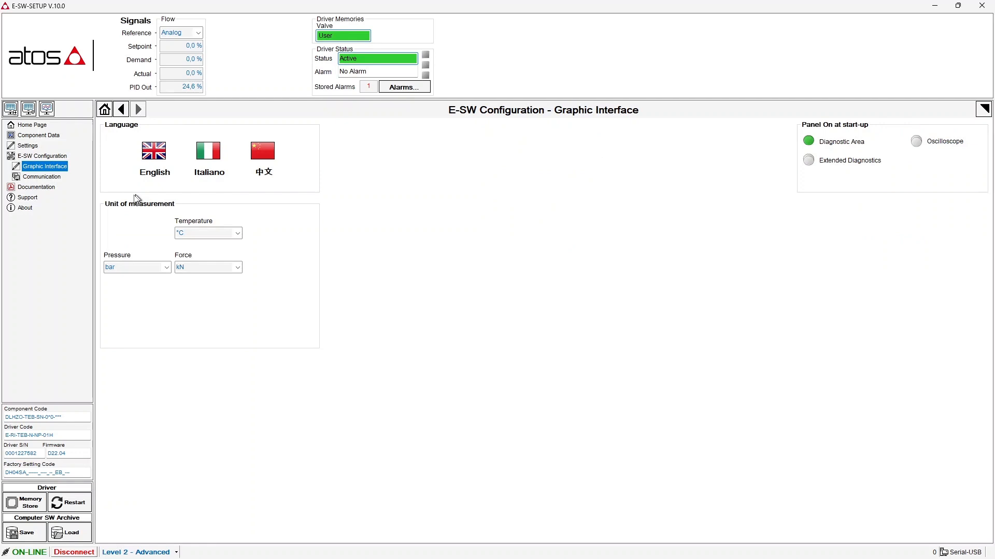
- Show the Communication page with Serial-USB interface, 57600 bit/sec speed and PC port
{"action": "left_click", "coordinate": [41, 176]}
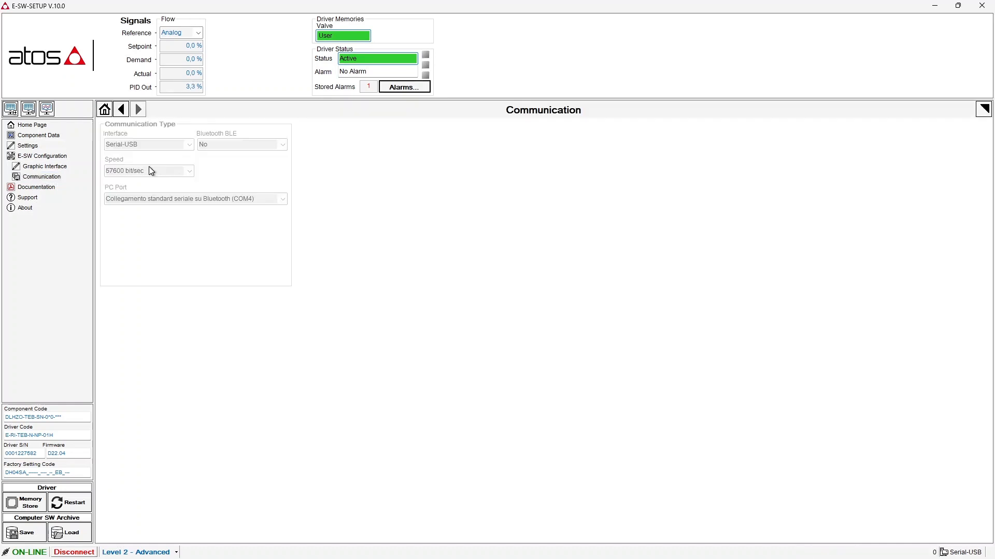
{"action": "mouse_move", "coordinate": [36, 187]}
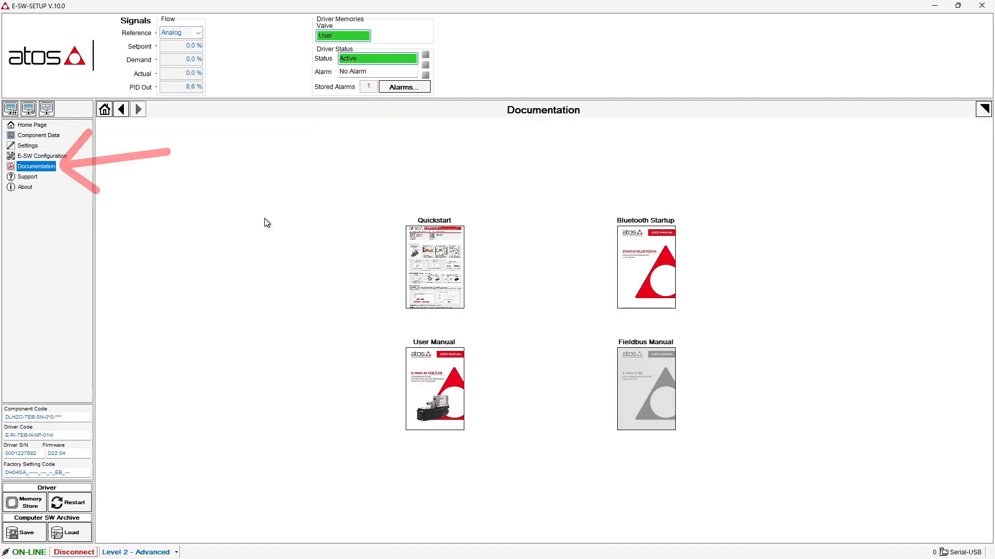
{"action": "mouse_move", "coordinate": [636, 253]}
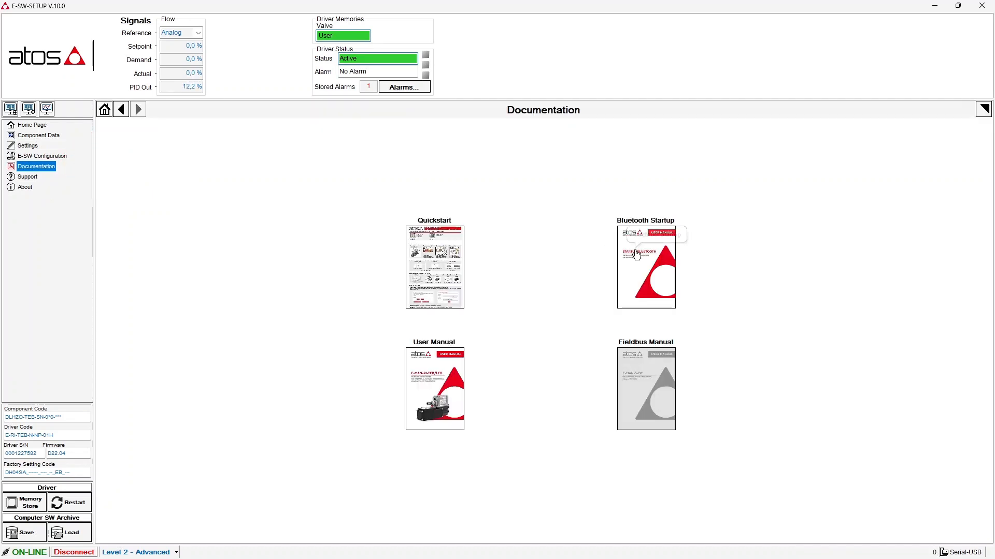
{"action": "mouse_move", "coordinate": [156, 127]}
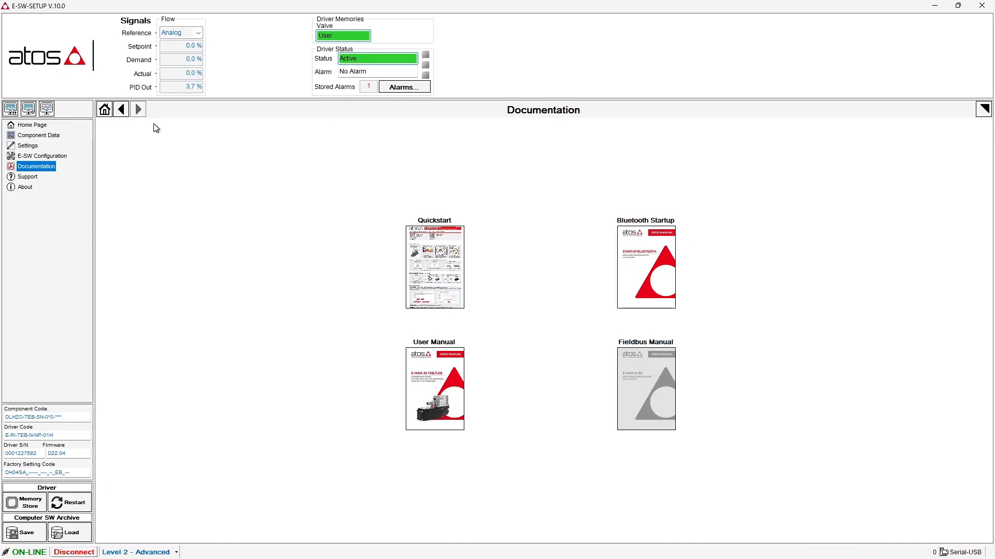
- Open the Support page with online catalog, download page, TeamViewer and support e-mail
{"action": "left_click", "coordinate": [28, 176]}
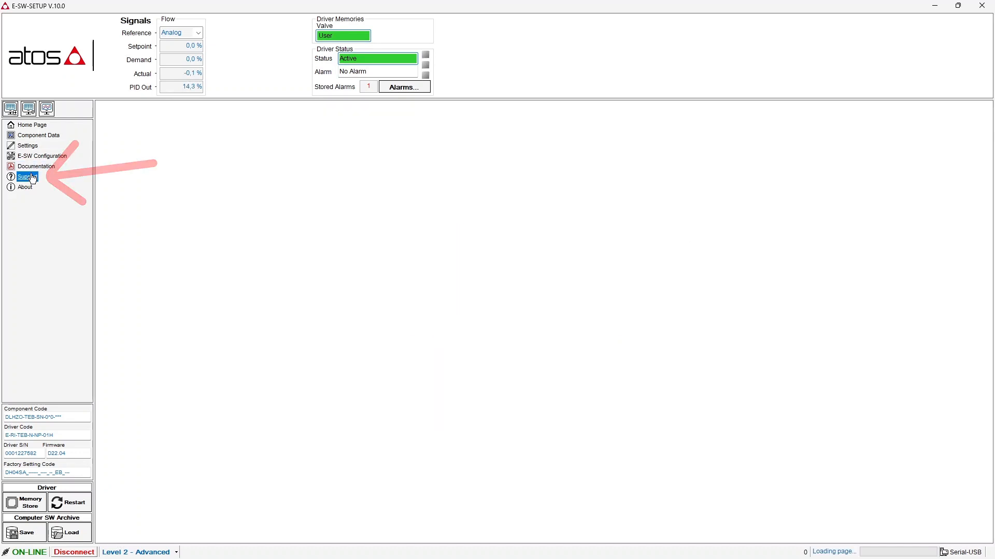
{"action": "left_click", "coordinate": [28, 177]}
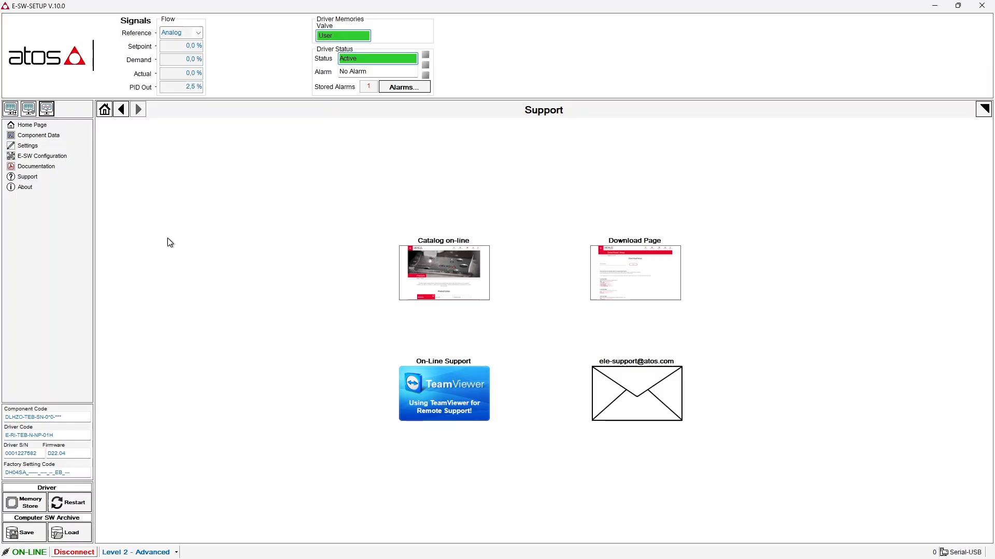
{"action": "left_click", "coordinate": [47, 109]}
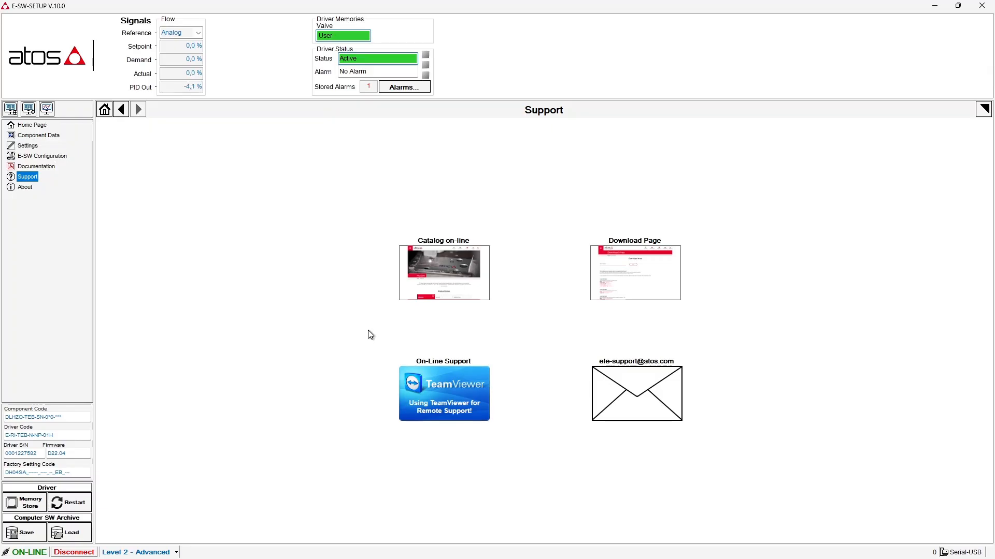
{"action": "mouse_move", "coordinate": [259, 149]}
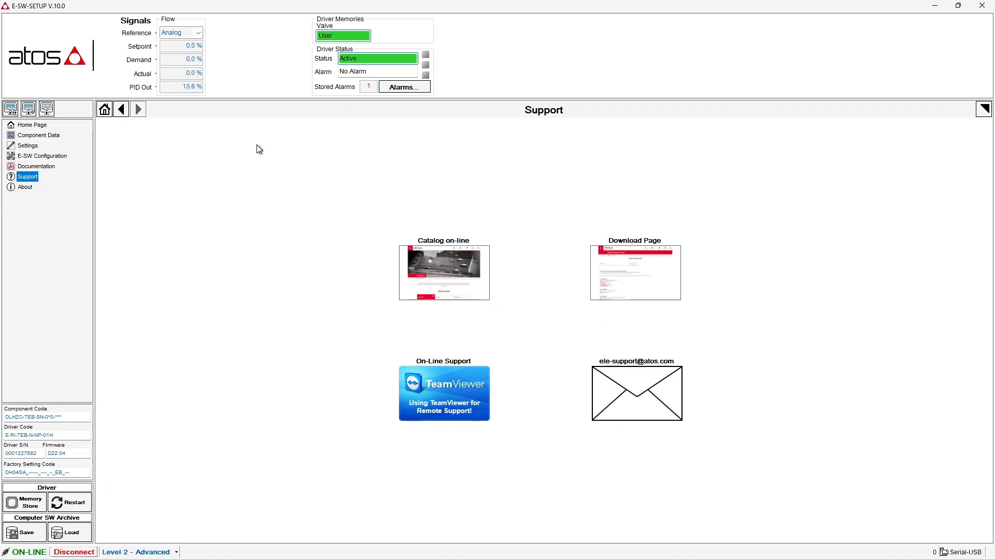
- Display the Home Page block diagram, starting from the analog reference input
{"action": "left_click", "coordinate": [32, 125]}
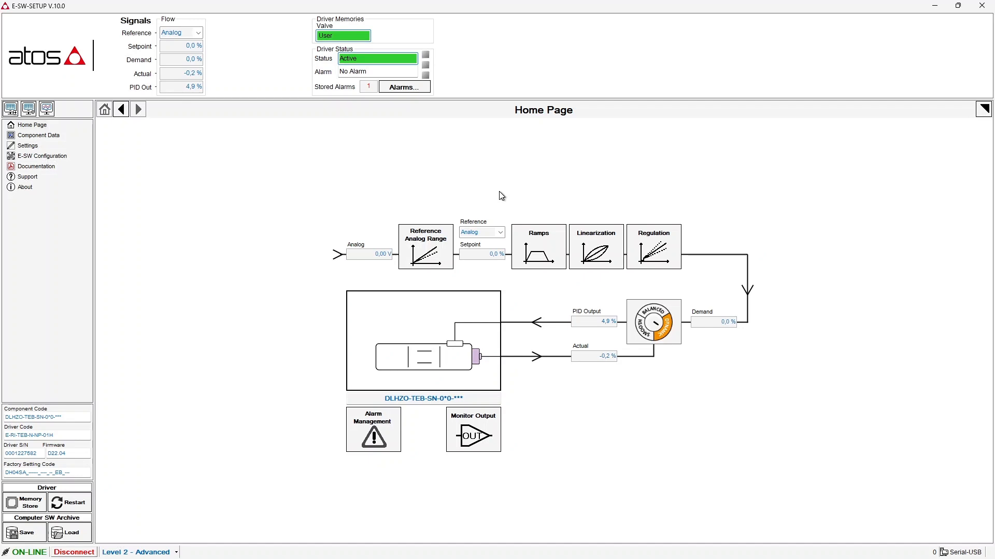
{"action": "left_click", "coordinate": [361, 254]}
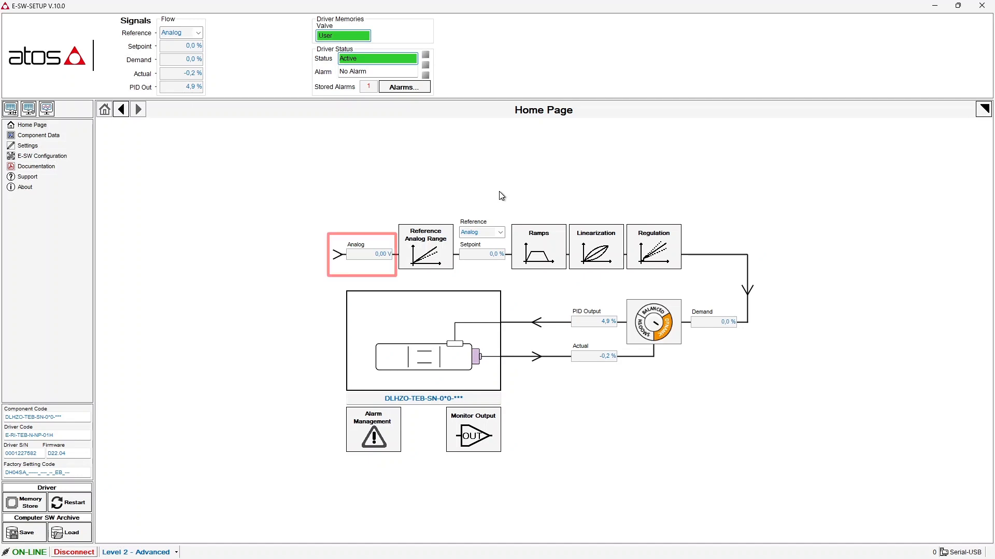